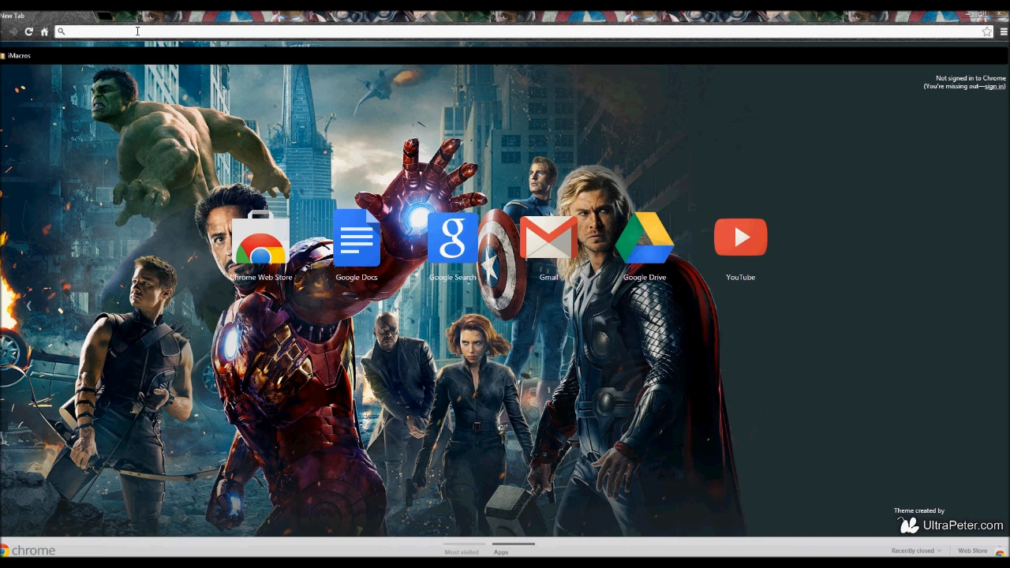
# Load instagram.com in the Chrome tab to reach the signed-in feed
pyautogui.write('instagram.com')
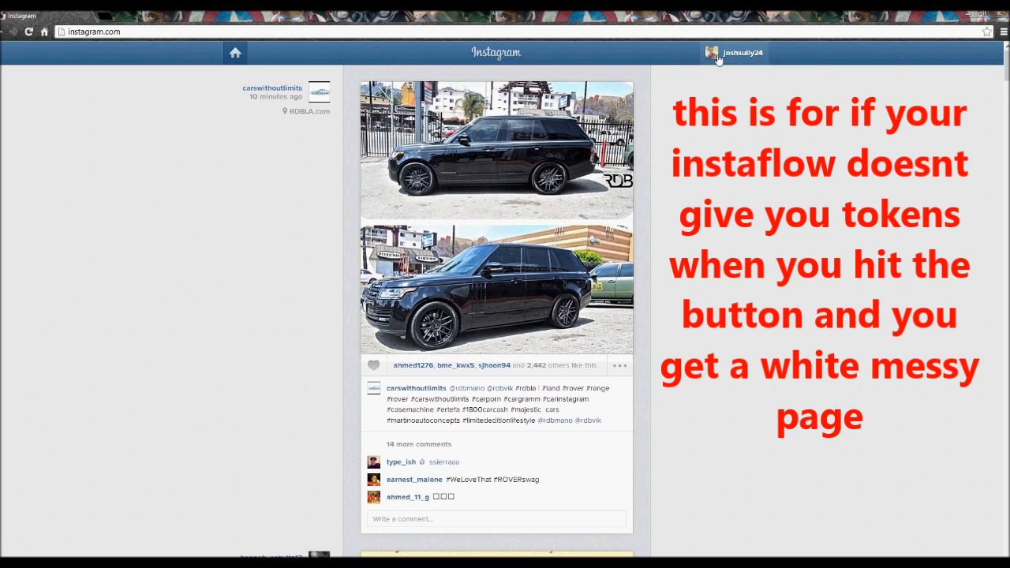
# Open Instagram's Edit Profile page from the account dropdown menu
pyautogui.click(742, 53)
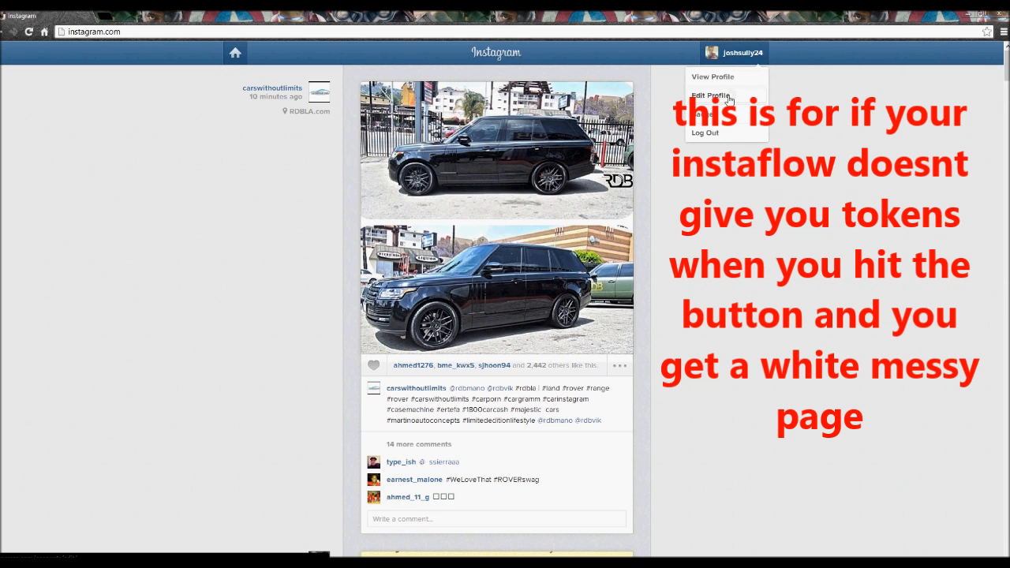
pyautogui.click(711, 95)
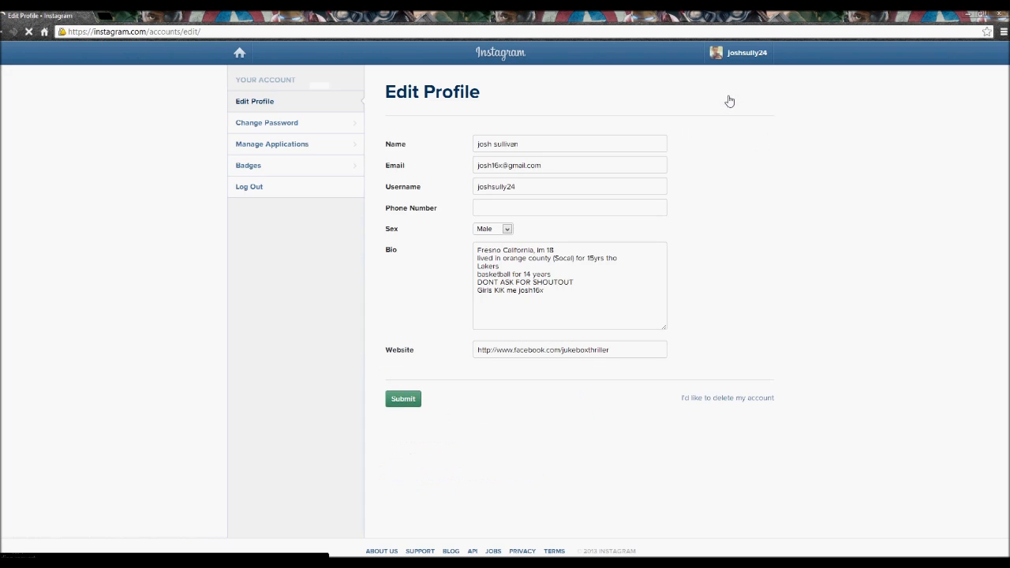
pyautogui.moveTo(324, 144)
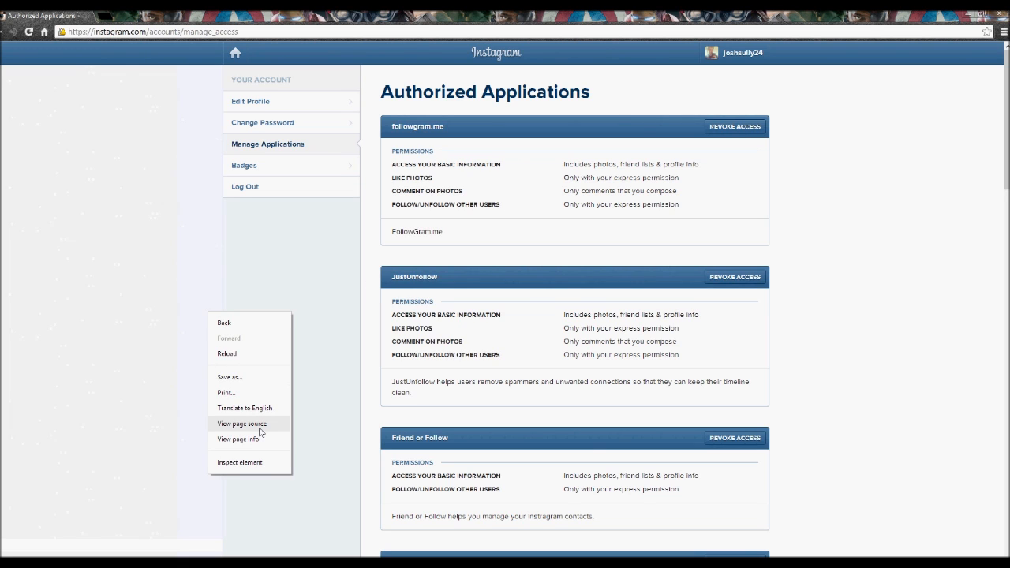
# View the page source of the Authorized Applications page
pyautogui.click(241, 424)
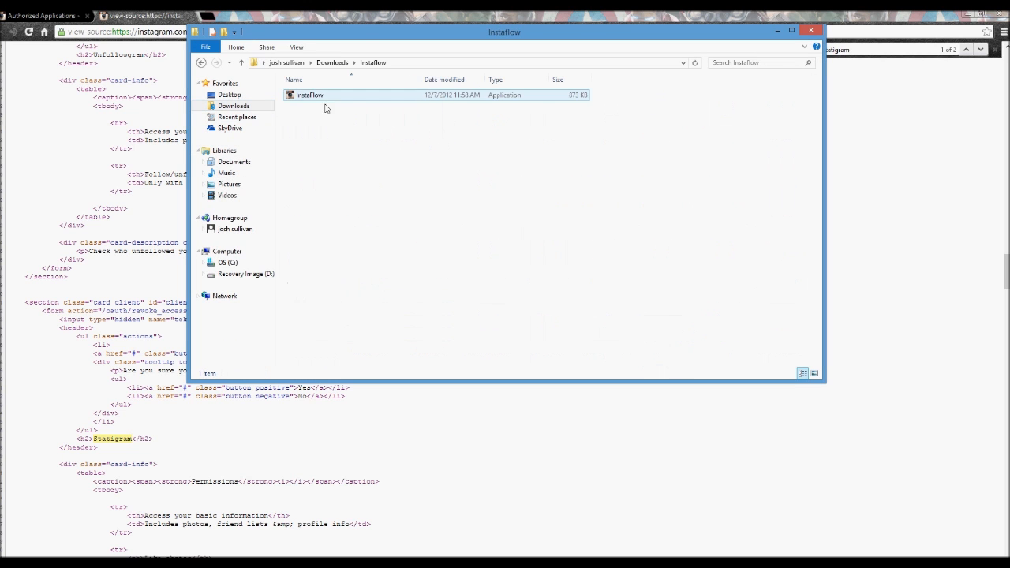
# Launch InstaFlow, activate the serial, and paste the copied token into Access_Token1
pyautogui.click(309, 94)
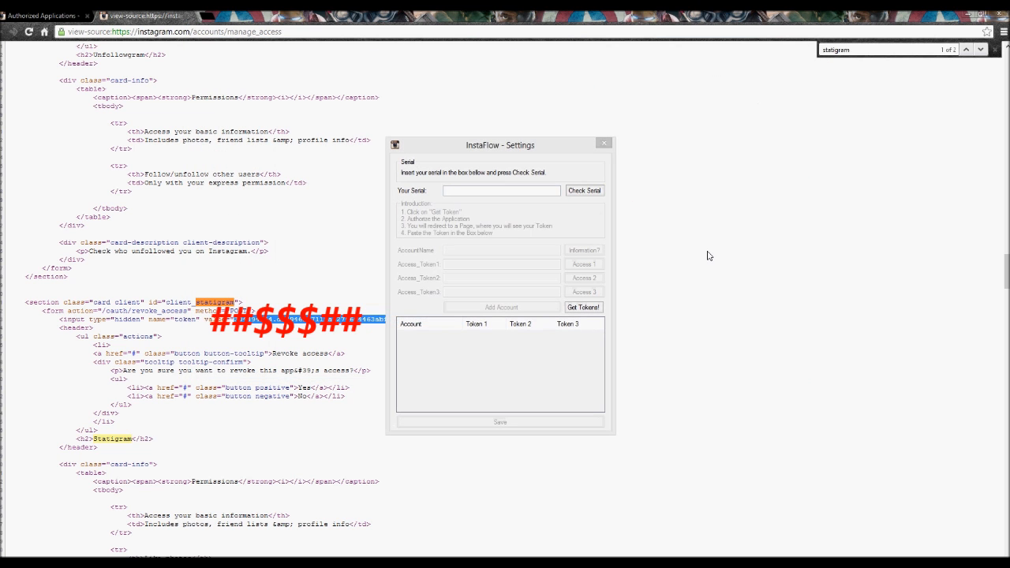
pyautogui.click(585, 190)
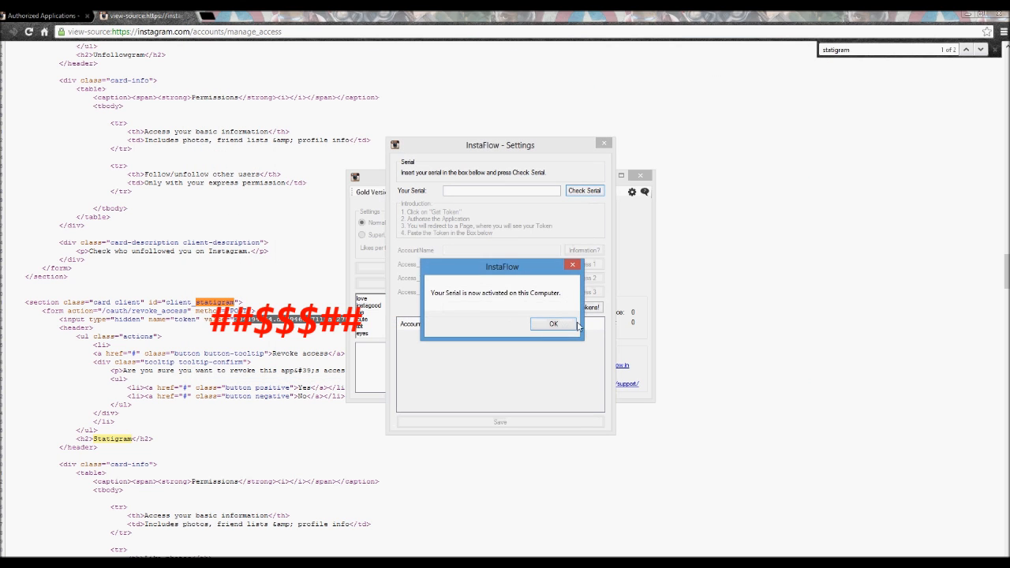
pyautogui.click(553, 324)
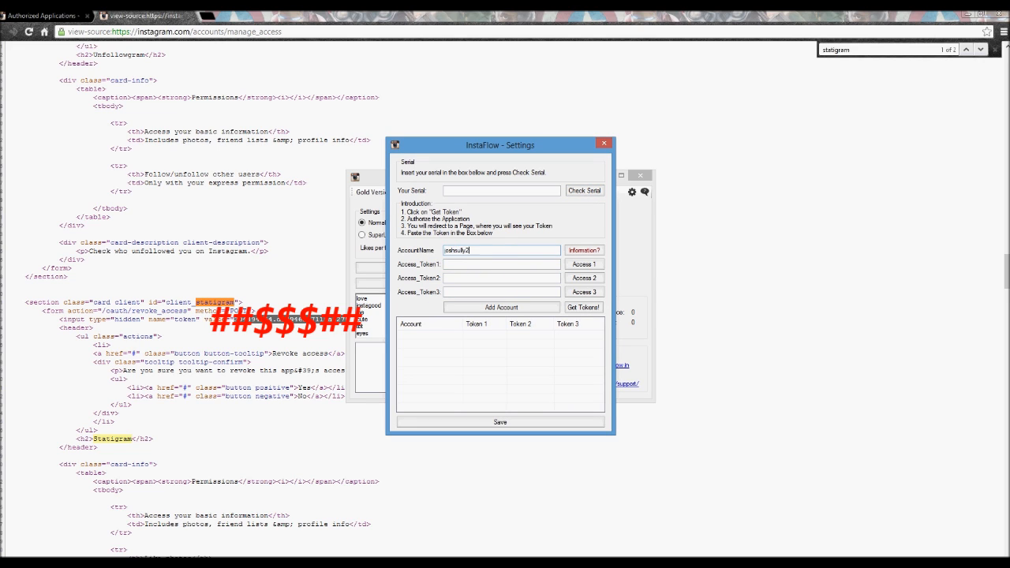
pyautogui.rightClick(501, 263)
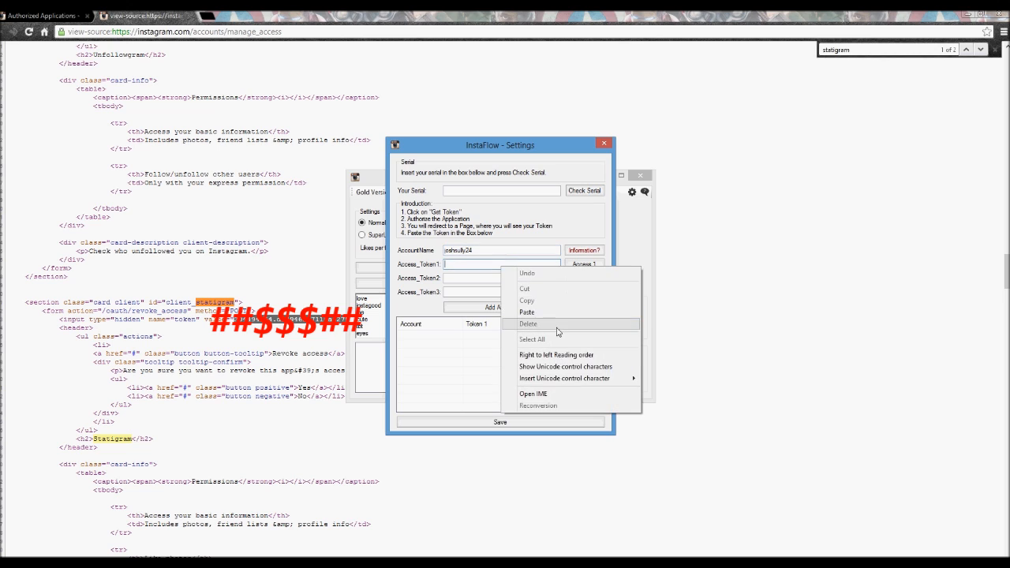
pyautogui.click(526, 312)
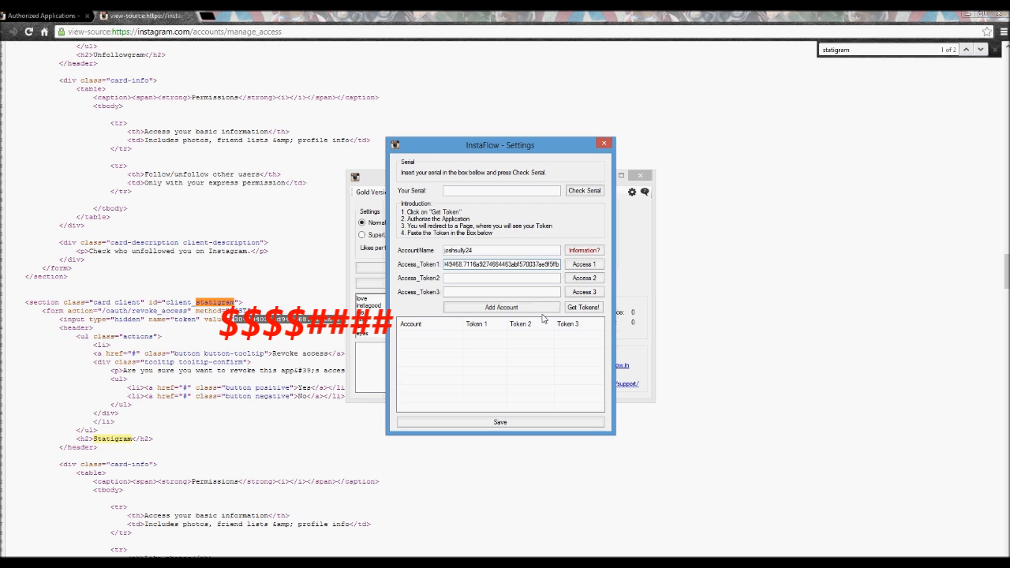
pyautogui.moveTo(332, 261)
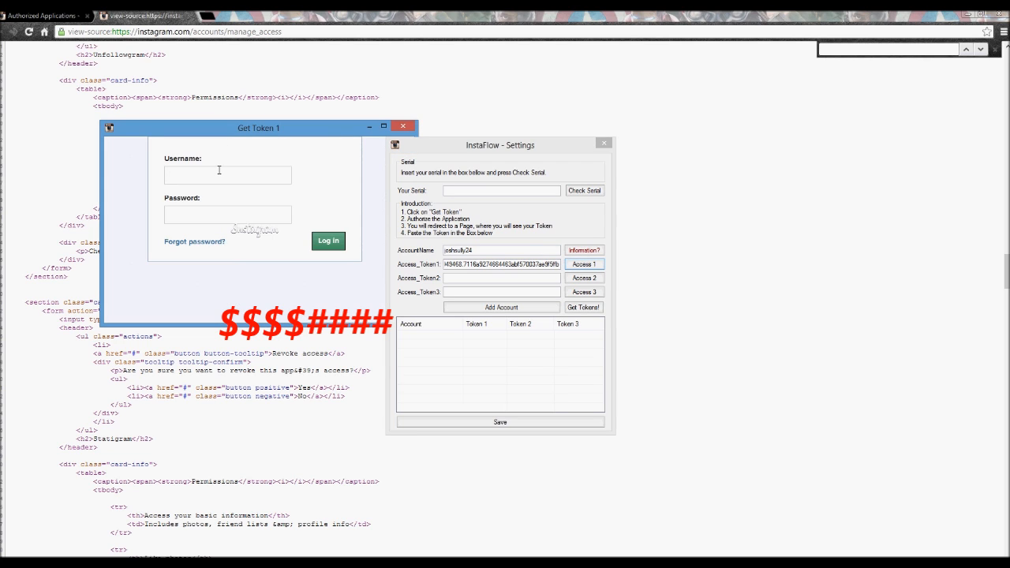
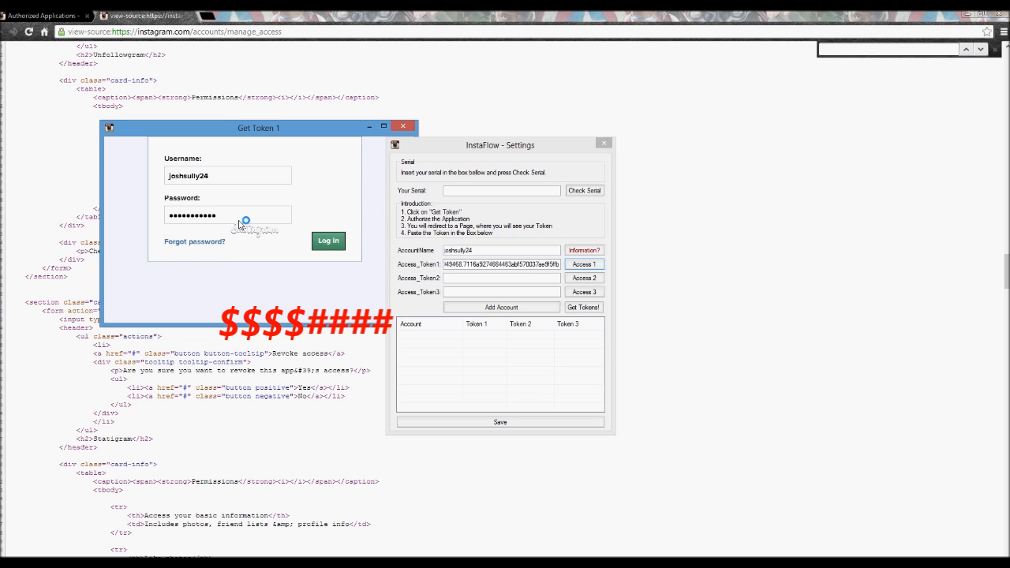
pyautogui.click(327, 240)
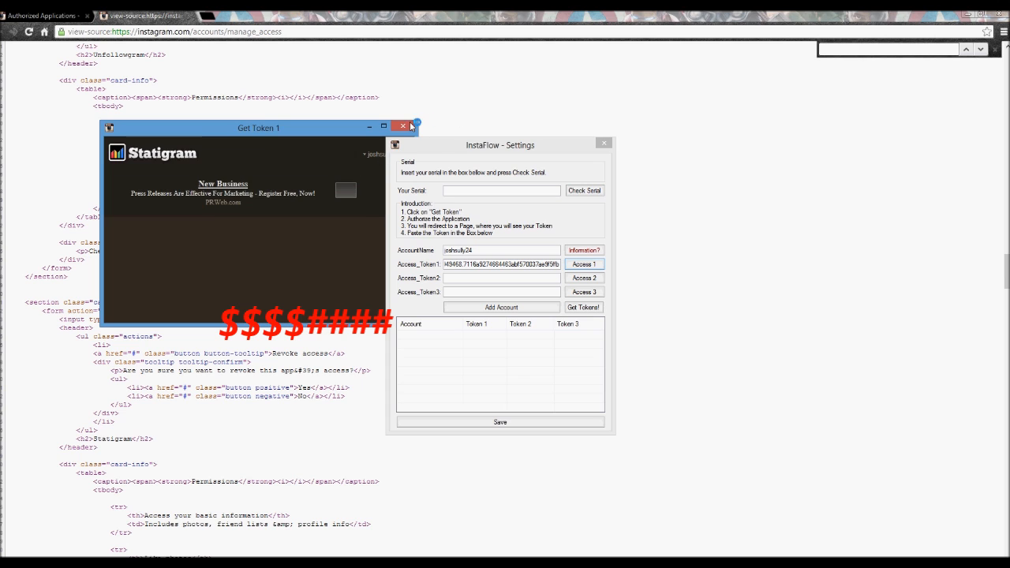
pyautogui.click(403, 127)
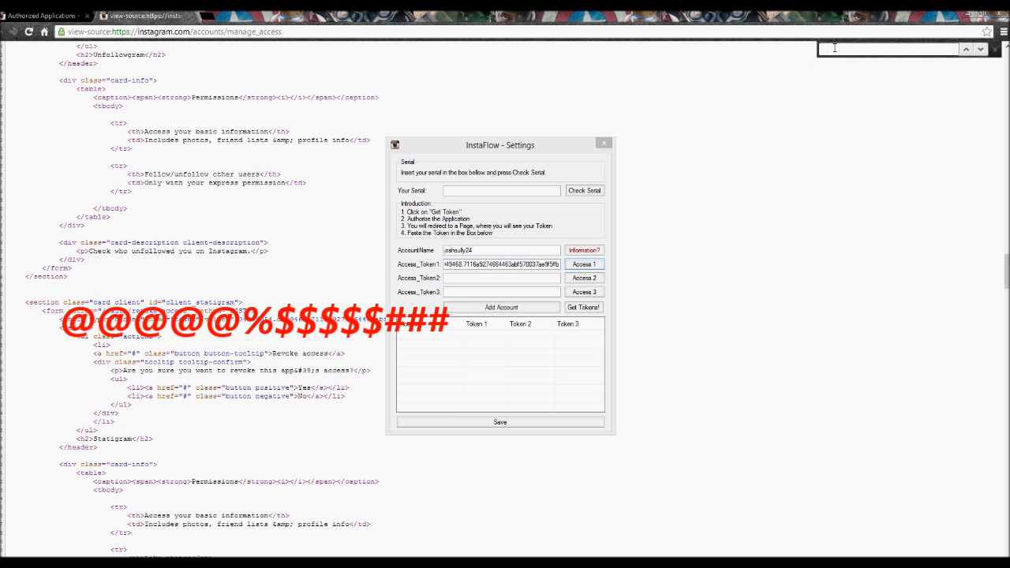
# Paste the followgram token into Access_Token2, then open and close Get Token 2
pyautogui.write('followgram')
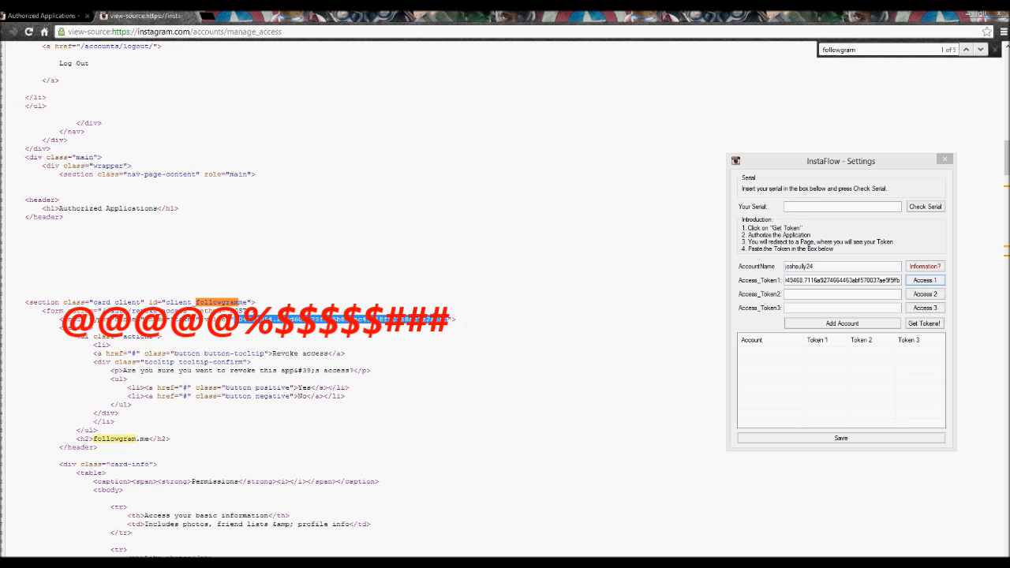
pyautogui.moveTo(452, 330)
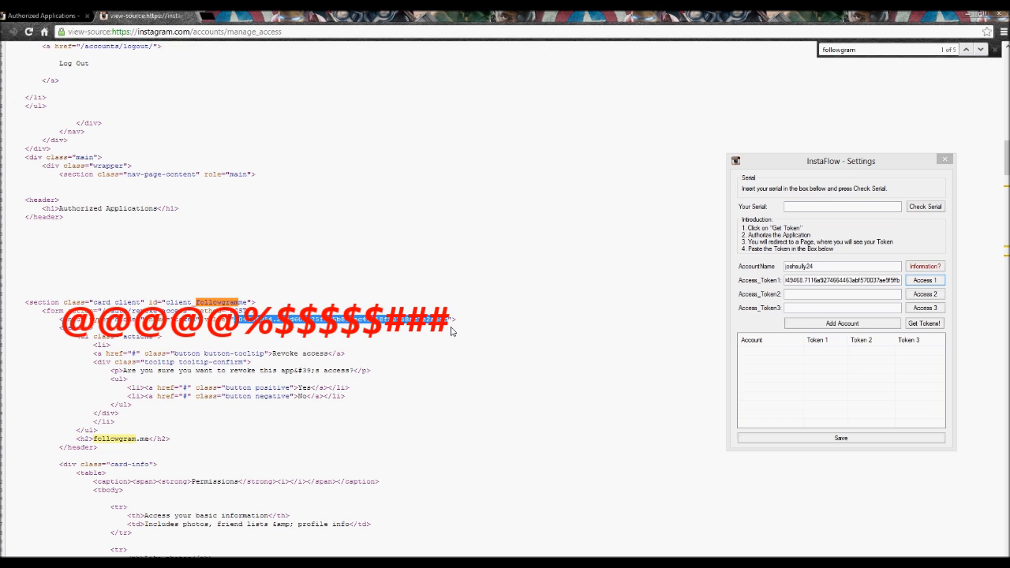
pyautogui.click(841, 294)
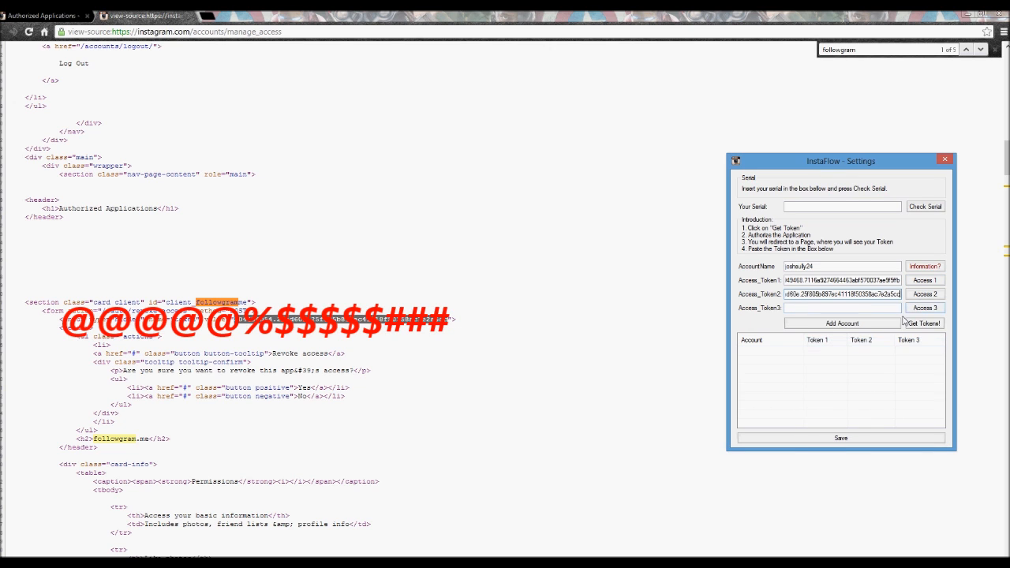
pyautogui.click(925, 293)
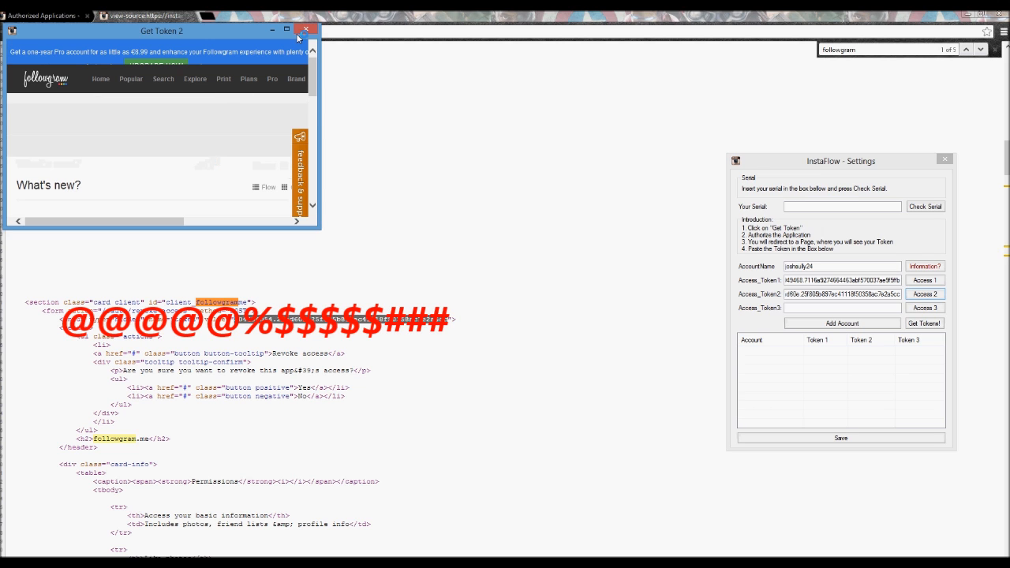
pyautogui.click(306, 29)
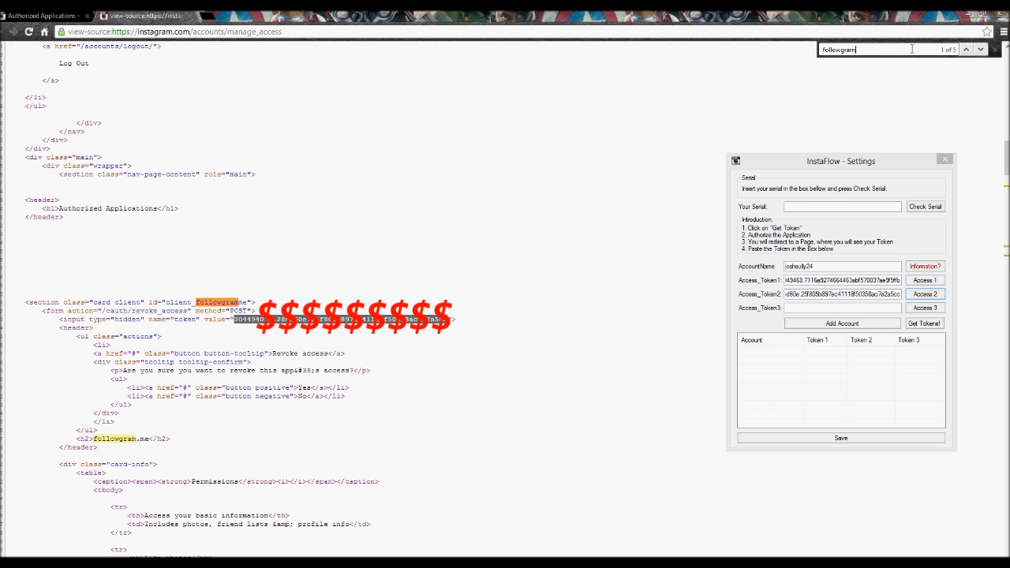
# Search the source for webstagram and open the Access 3 token window
pyautogui.write('w')
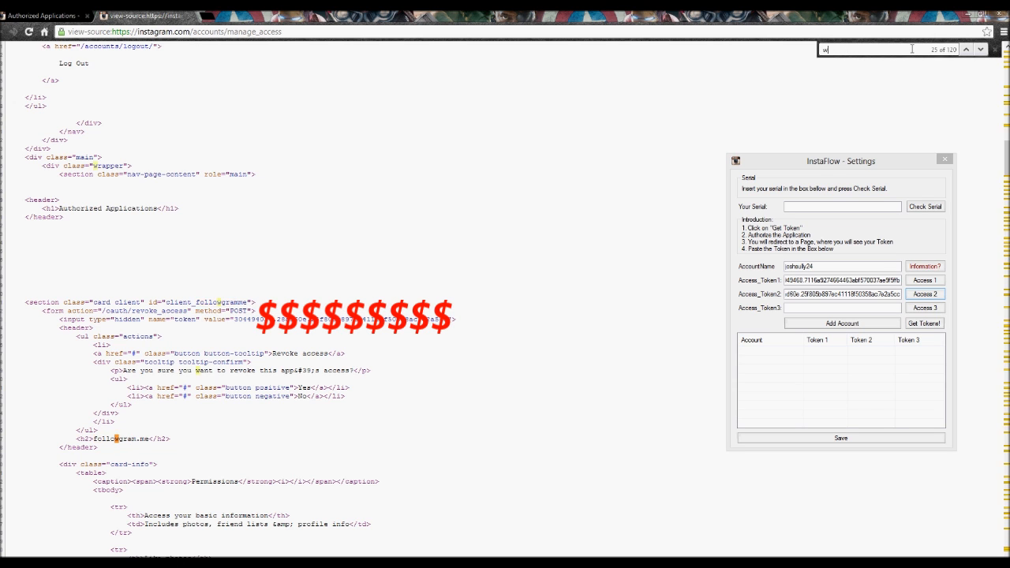
pyautogui.write('ebstagram')
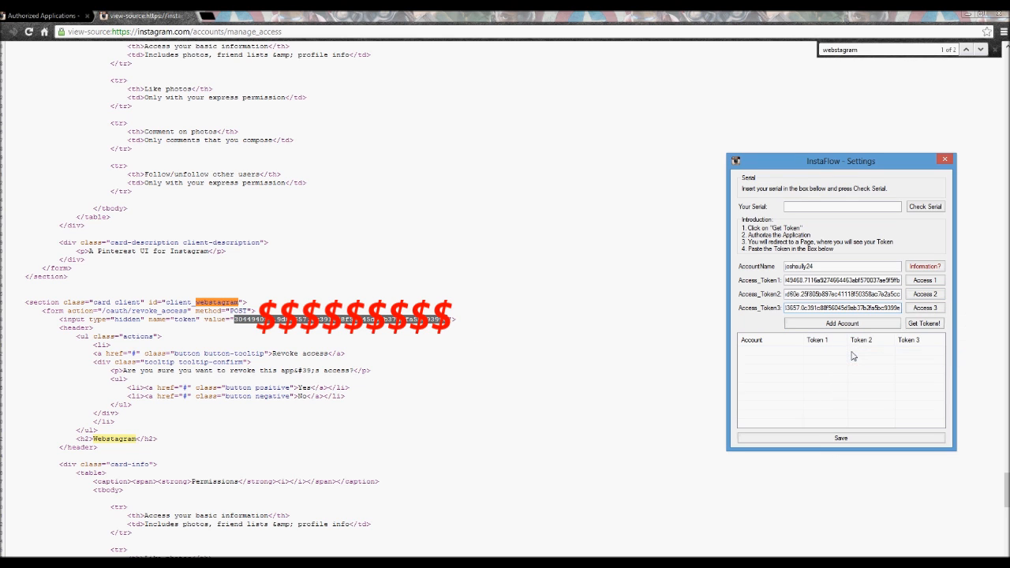
pyautogui.click(925, 307)
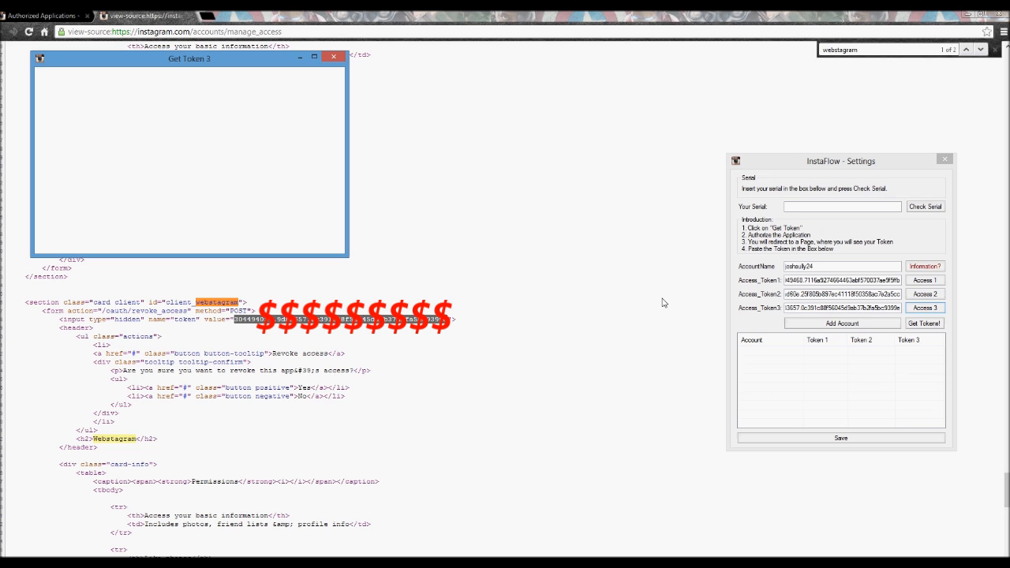
pyautogui.moveTo(468, 197)
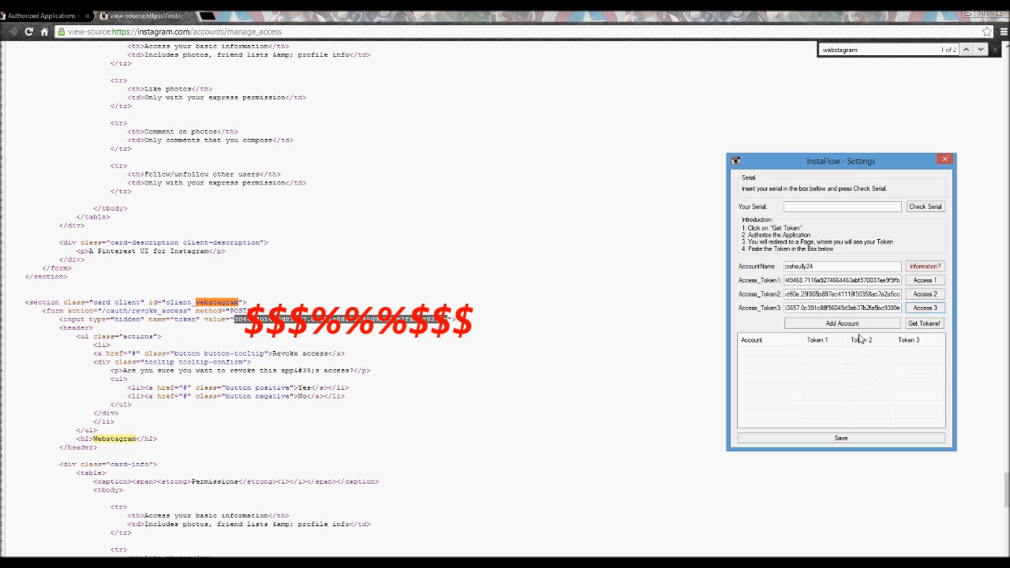
# Add the account, close InstaFlow's main window, and return to the Authorized Applications tab
pyautogui.click(841, 324)
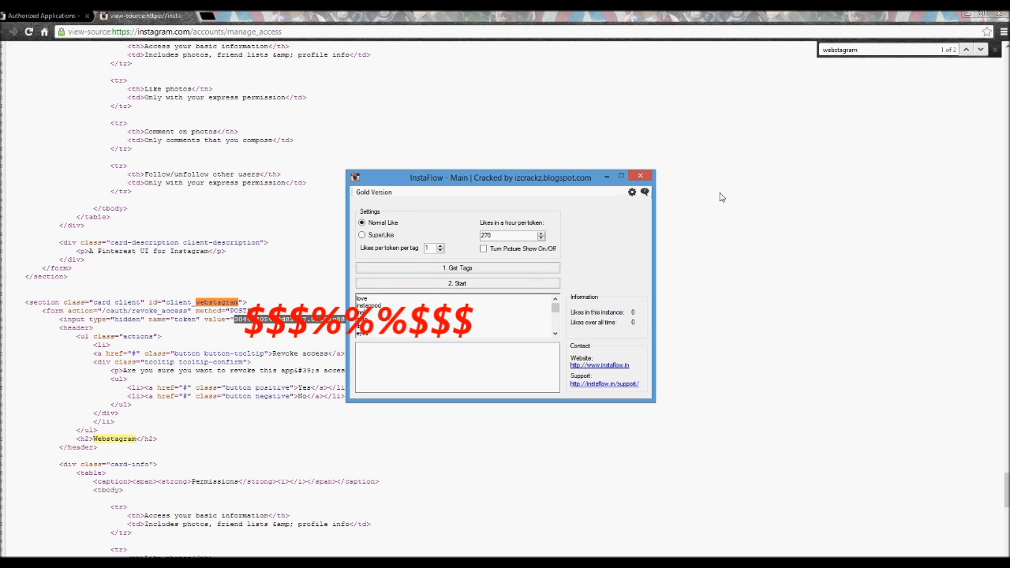
pyautogui.click(640, 175)
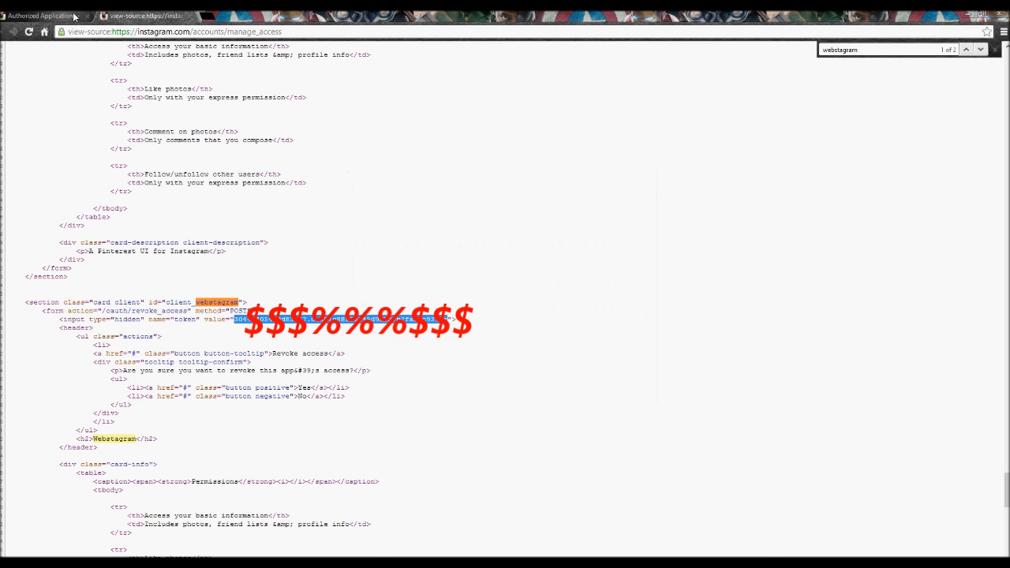
pyautogui.click(44, 16)
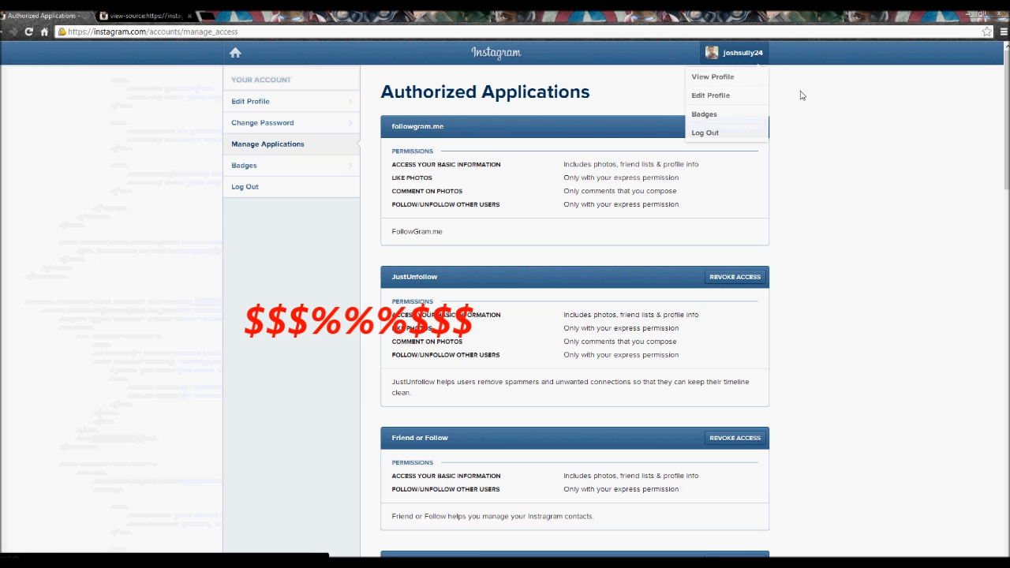